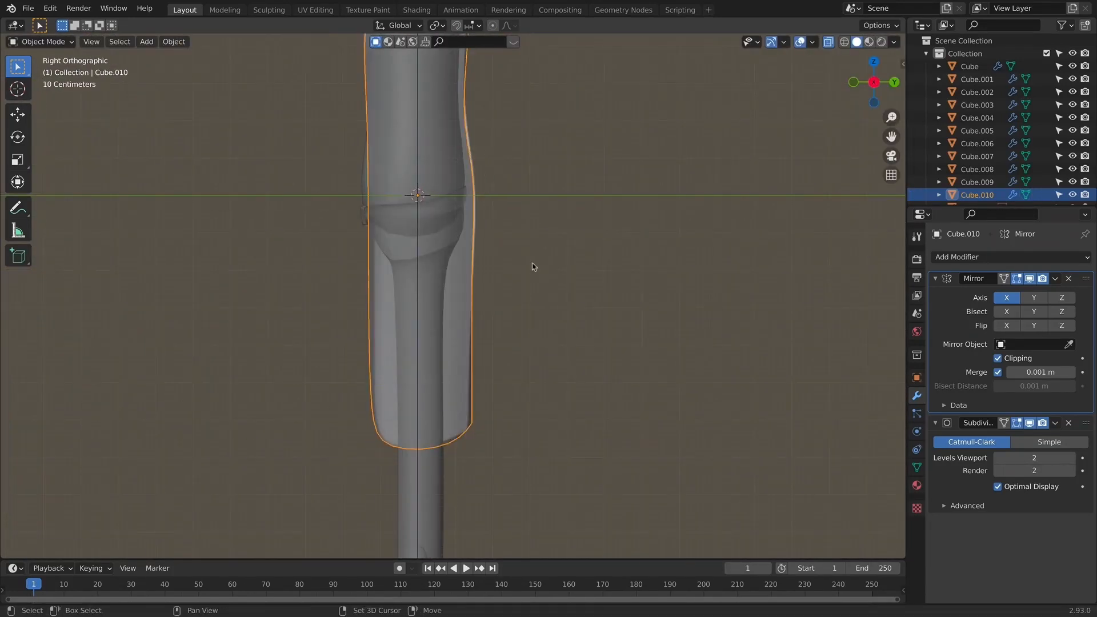
# Enter Edit Mode on the mirrored leg piece Cube.010 to tweak its knee bulge vertices.
pyautogui.press('Tab')
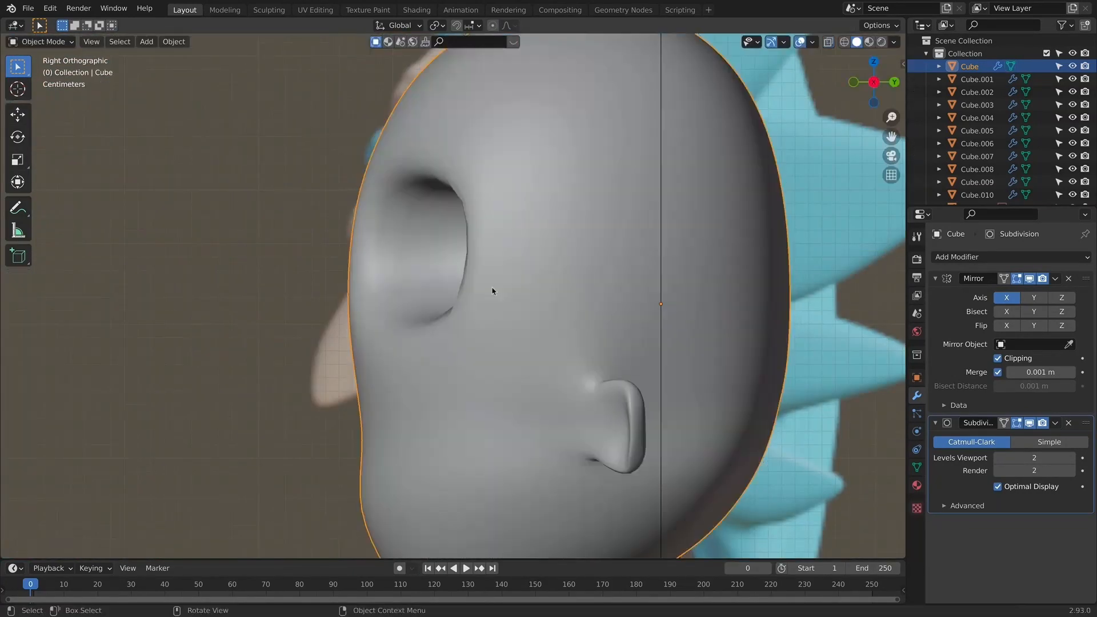
# Enter Edit Mode on the head Cube to sculpt the eye socket and nose profile.
pyautogui.press('Tab')
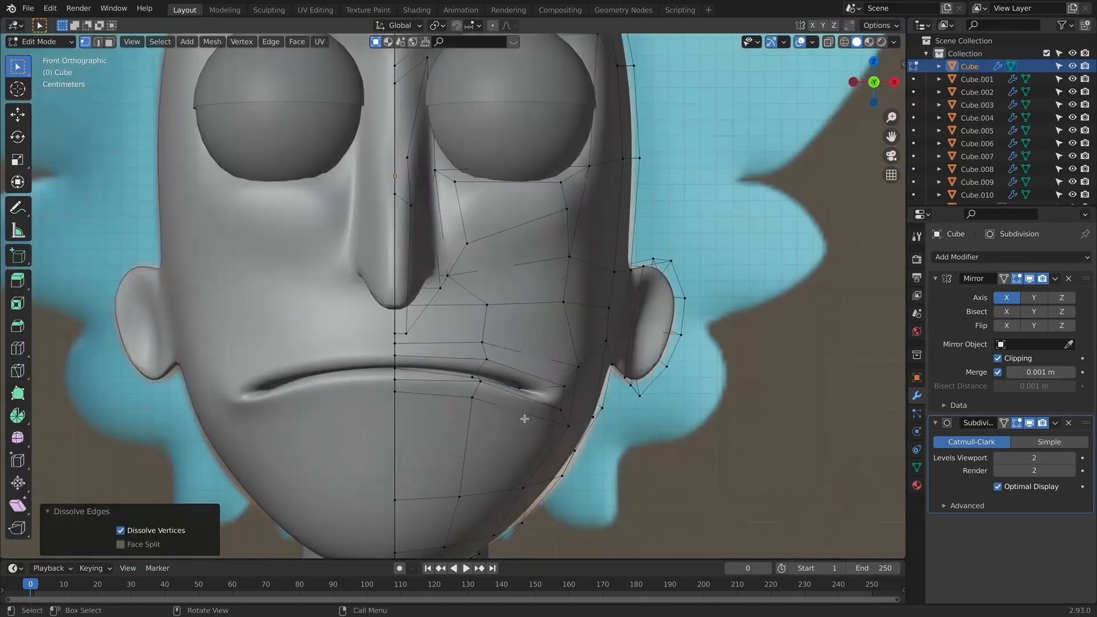
# Move selected face vertices to tidy the mouth and cheek edges while keeping the frown.
pyautogui.press('g')
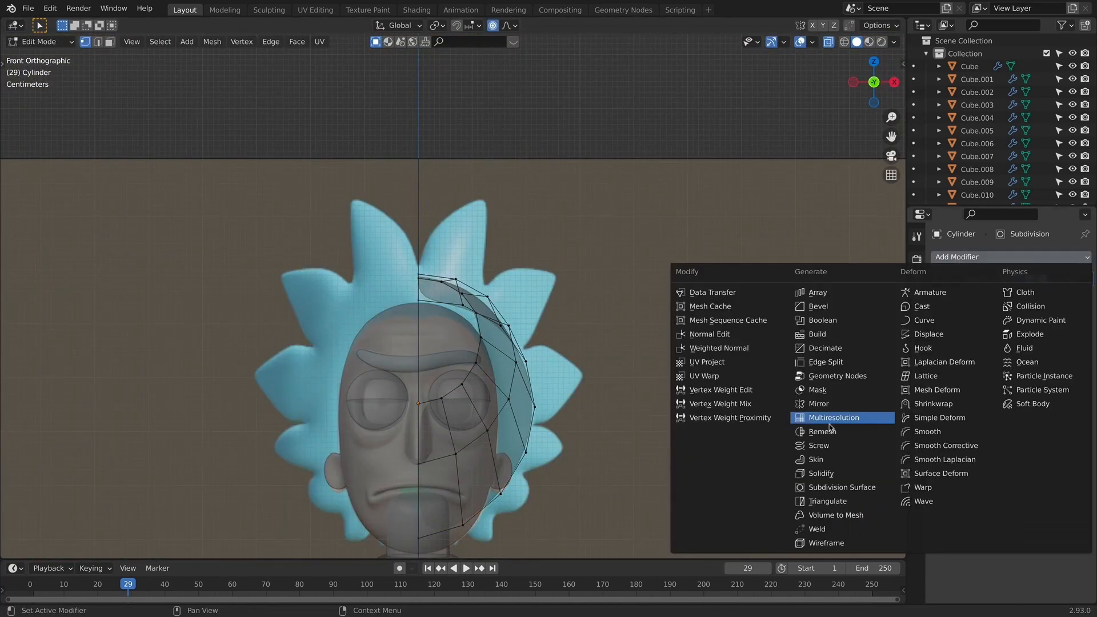
# Adjust the Cylinder's vertices so it curves as a cap over the head.
pyautogui.click(817, 404)
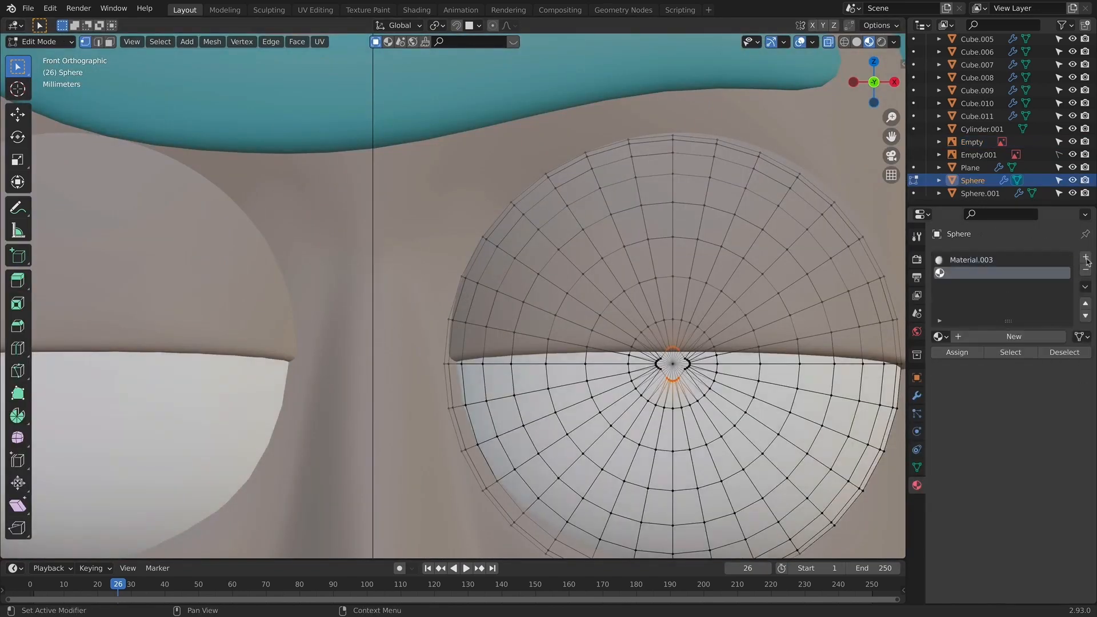
# Add a second material slot to the eye Sphere for colouring its halves separately.
pyautogui.click(1086, 257)
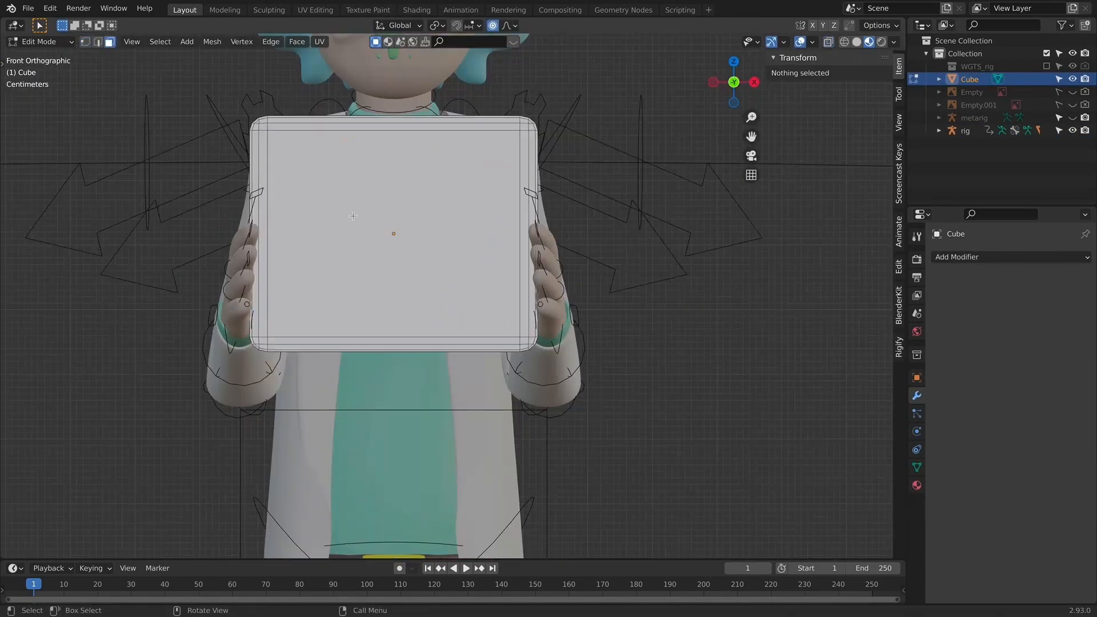
# Switch between UV Editing and Layout workspaces to check the RICK PLATE image fits the plate front.
pyautogui.click(316, 9)
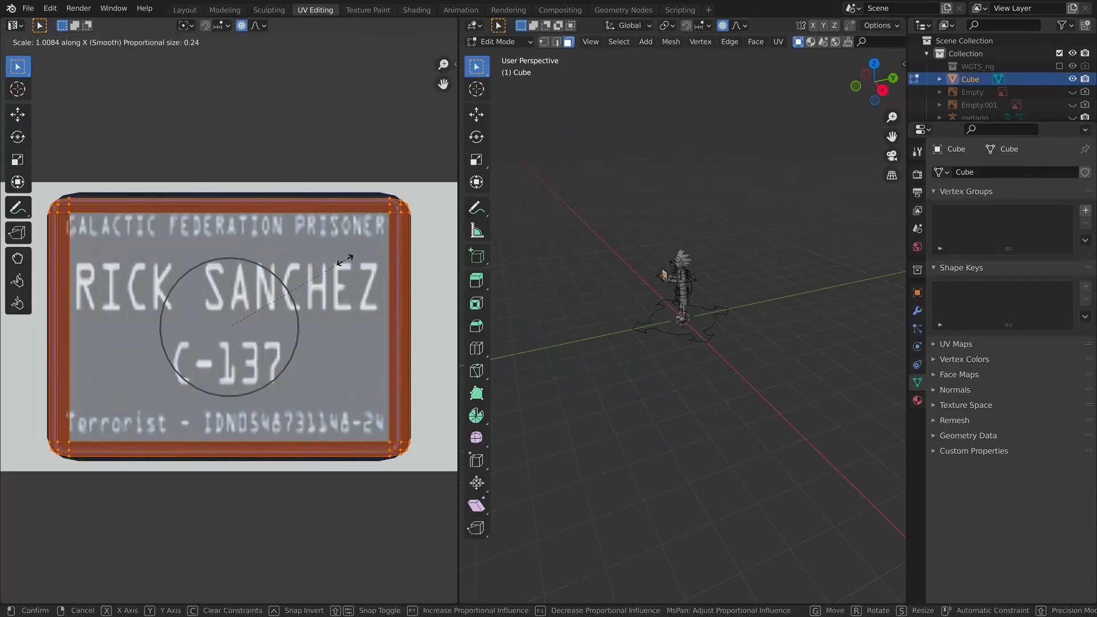
pyautogui.click(184, 9)
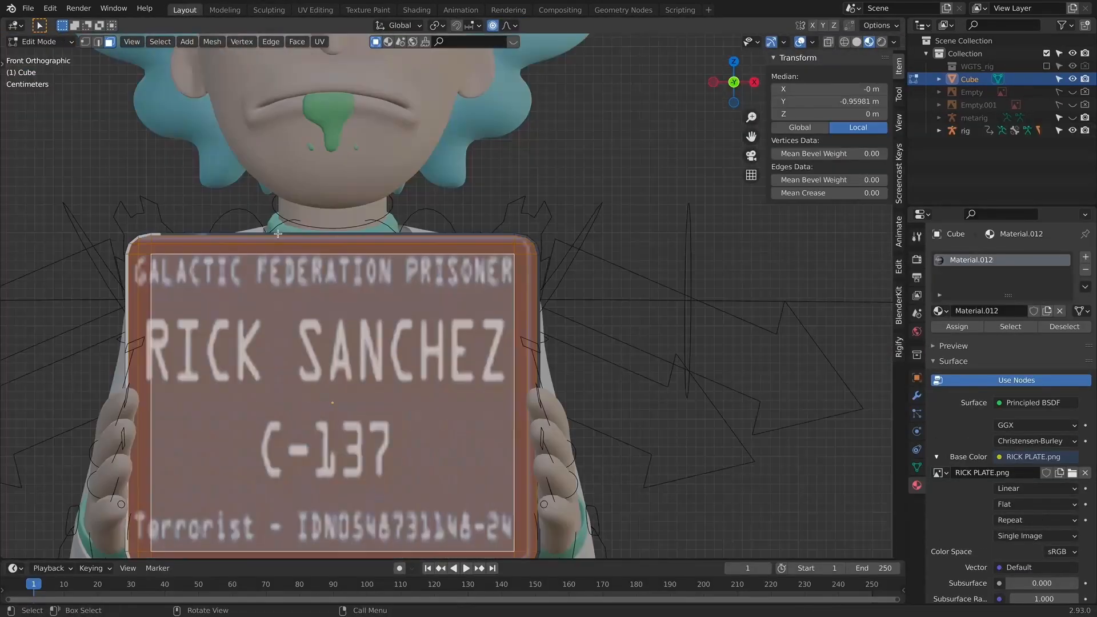
pyautogui.click(316, 9)
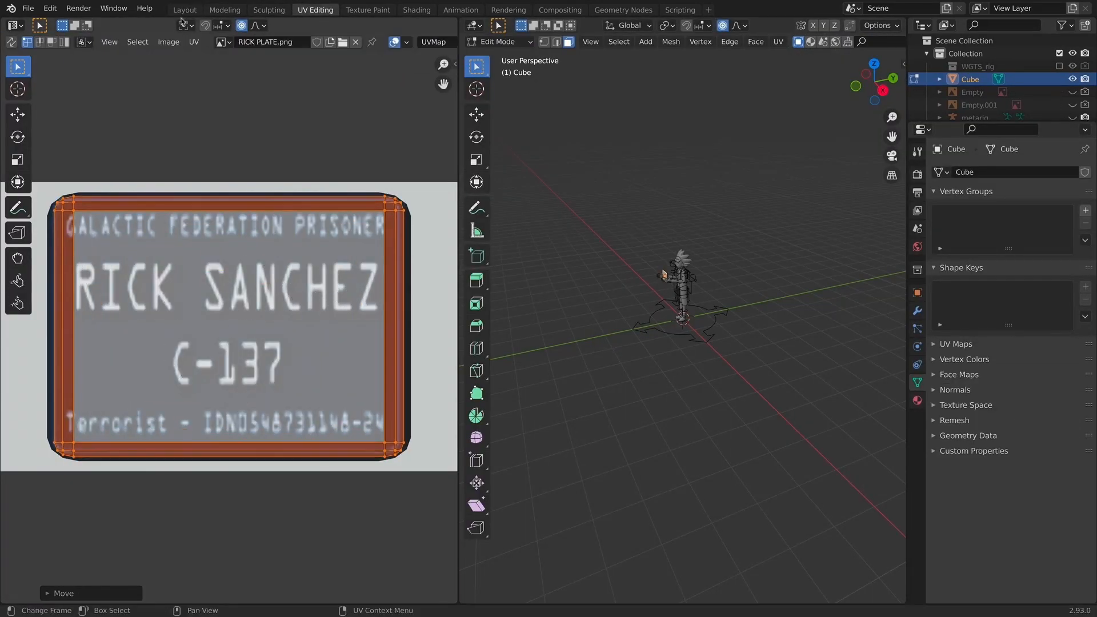
pyautogui.click(183, 9)
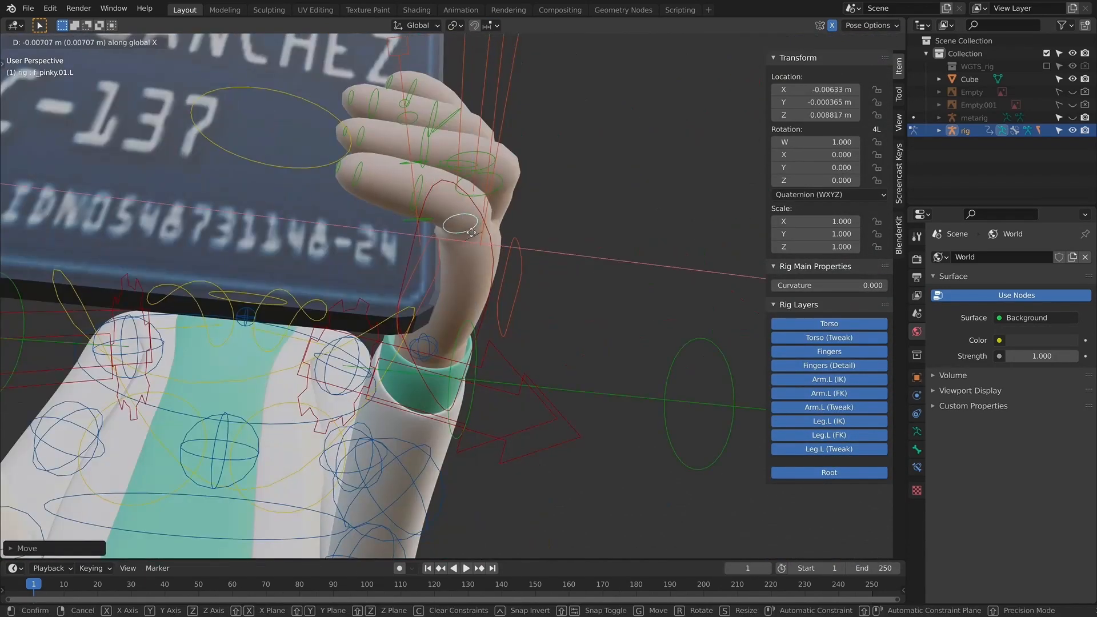
# Bring up the rig's interaction mode list to leave Pose Mode for Object Mode.
pyautogui.click(40, 42)
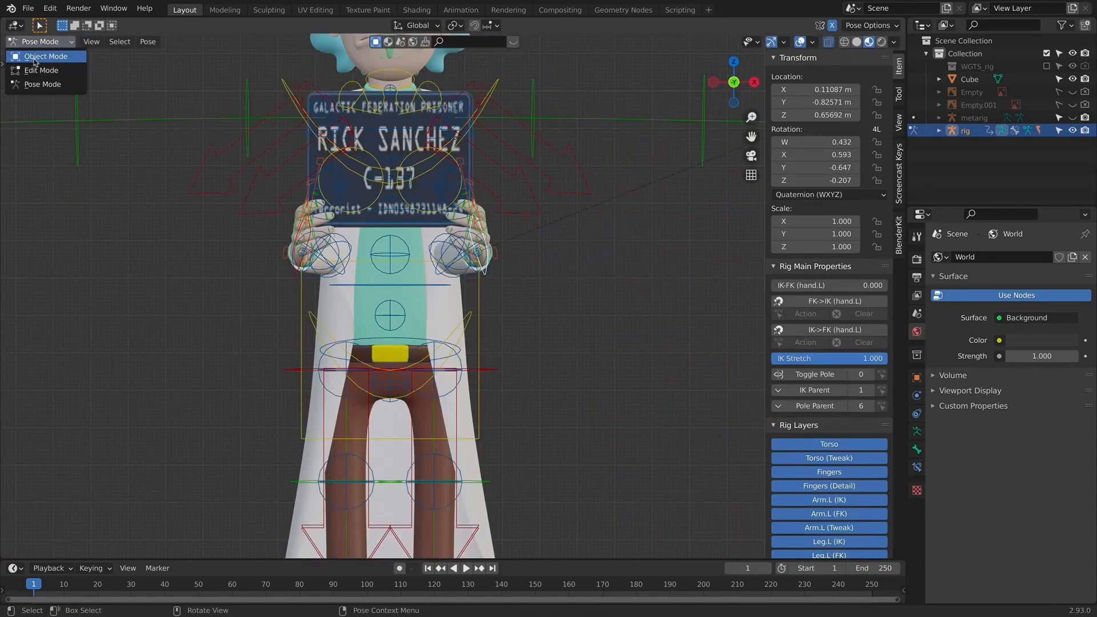